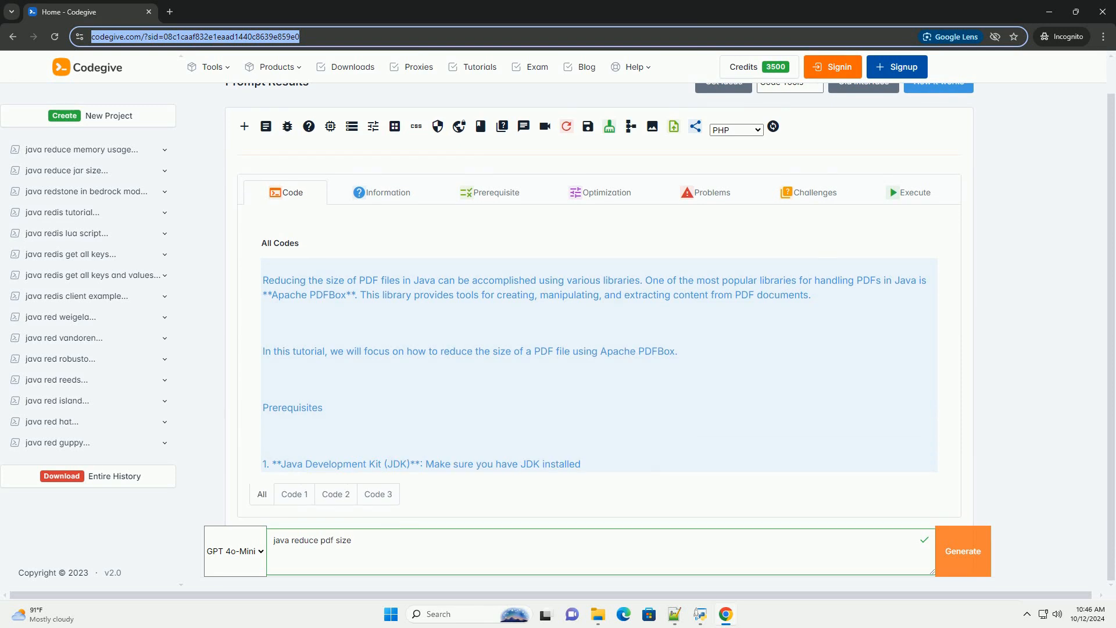
scroll("up", 3)
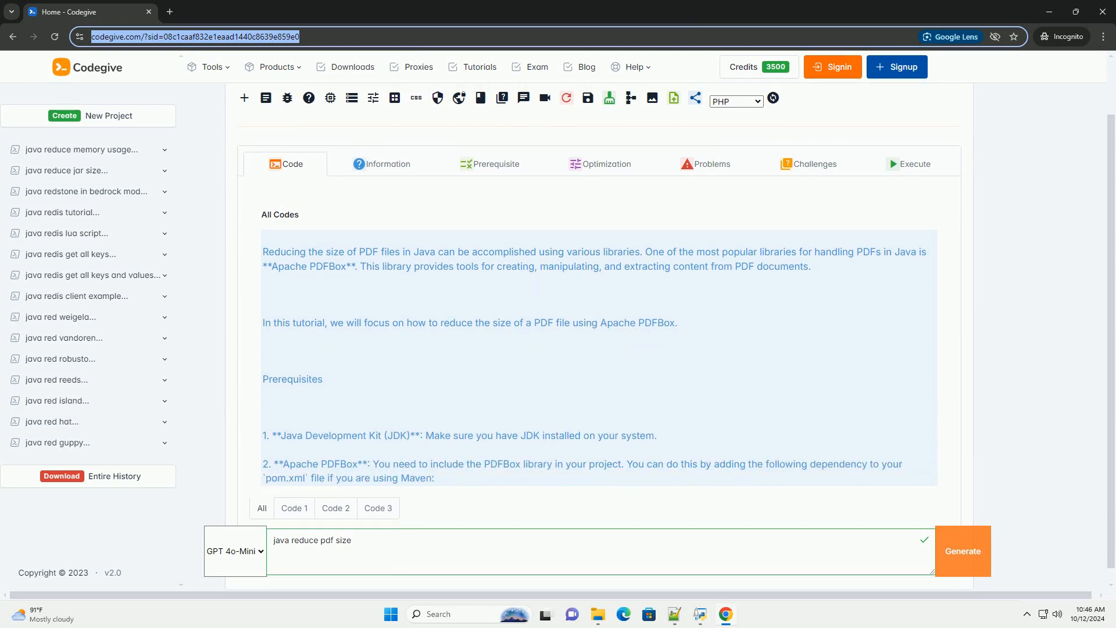
scroll("down", 3)
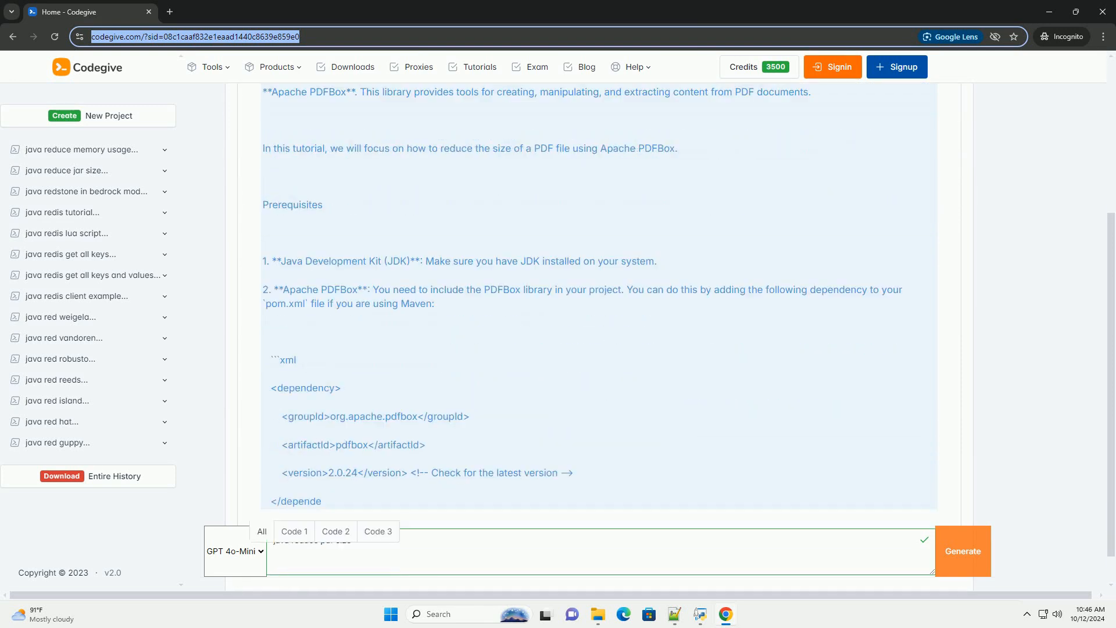
scroll("down", 3)
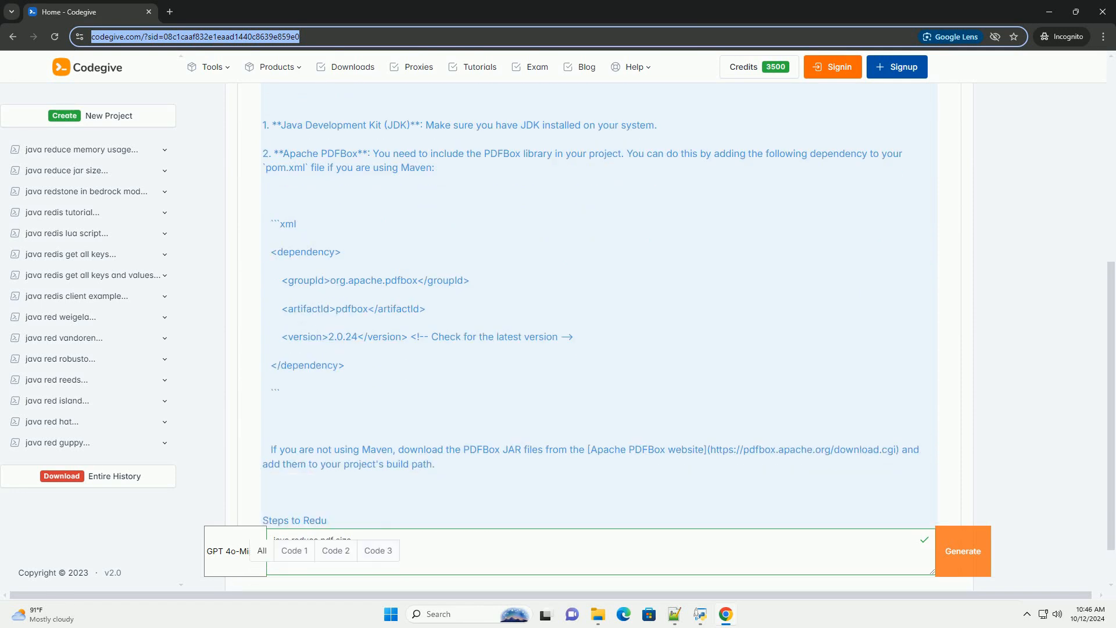
scroll("down", 3)
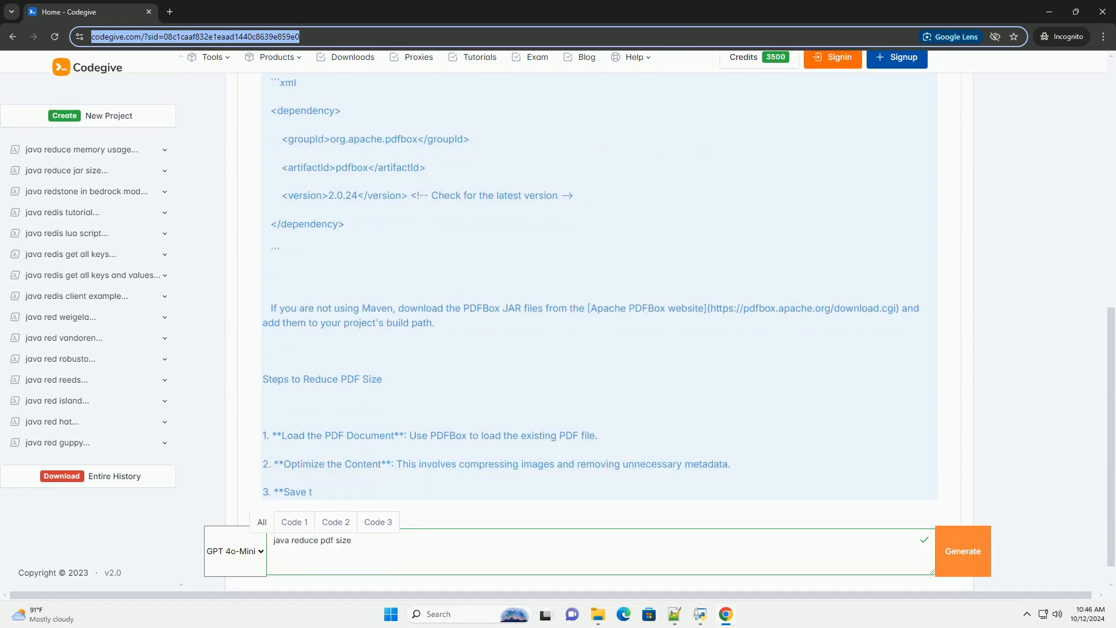
scroll("down", 3)
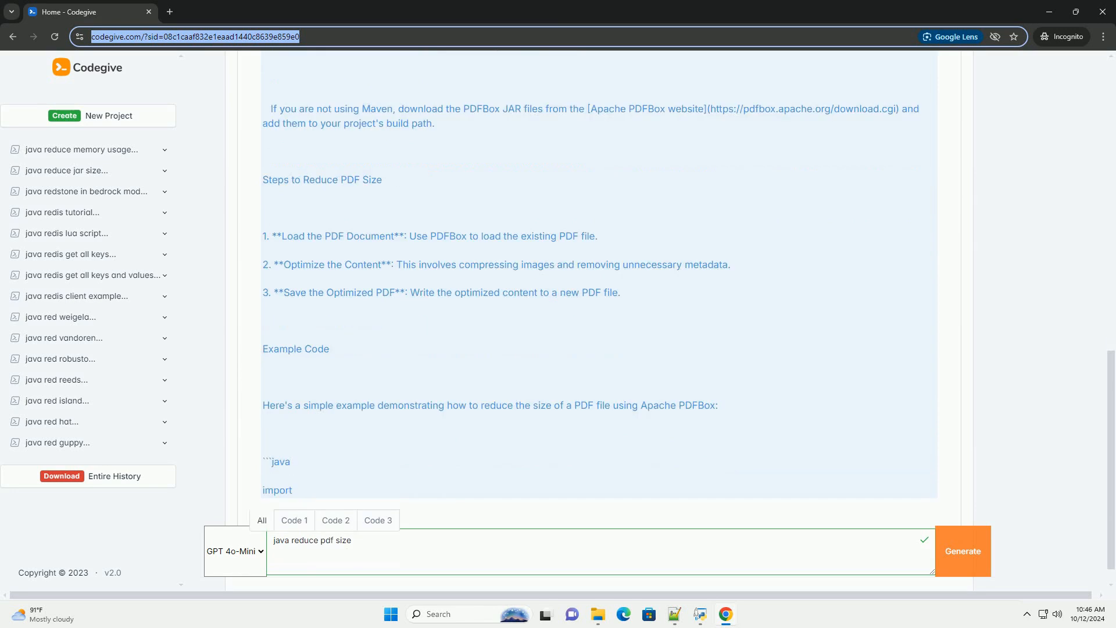
scroll("down", 3)
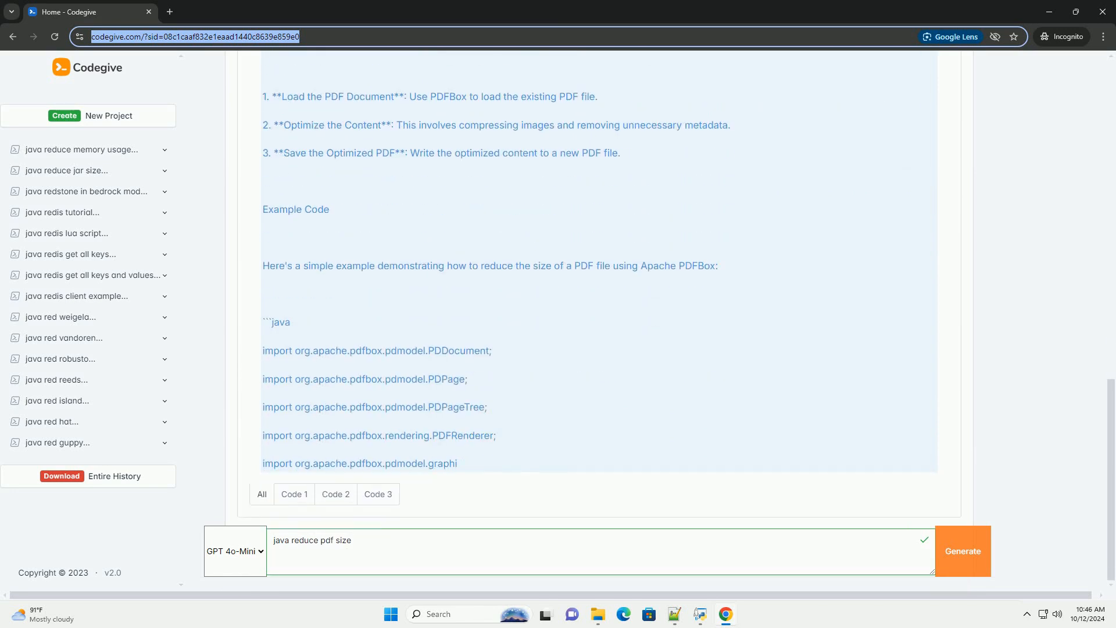
scroll("down", 3)
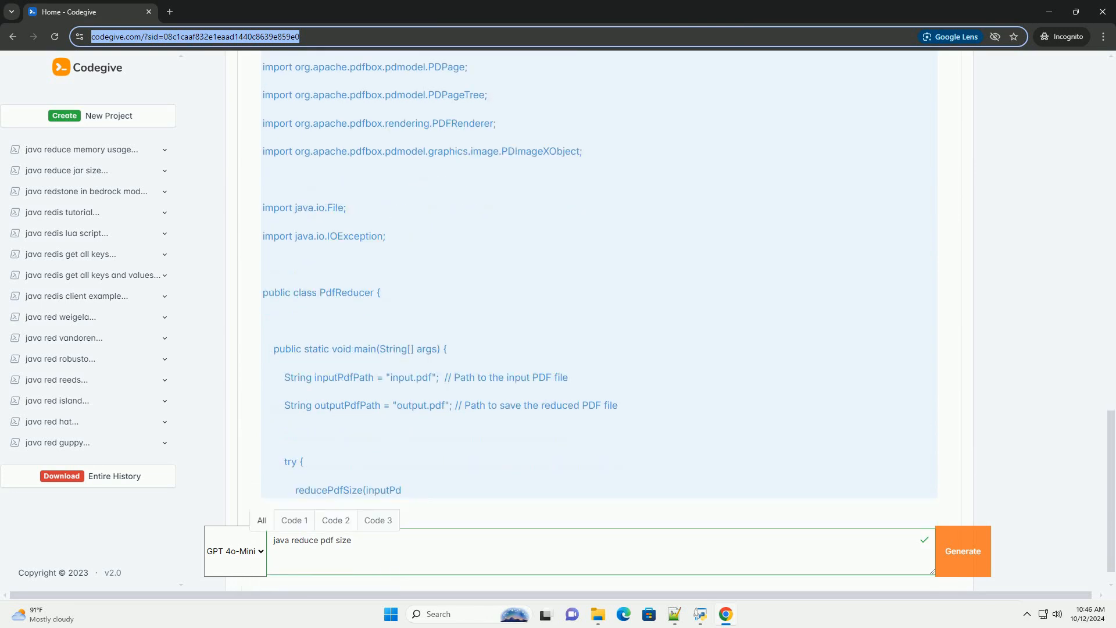
scroll("down", 3)
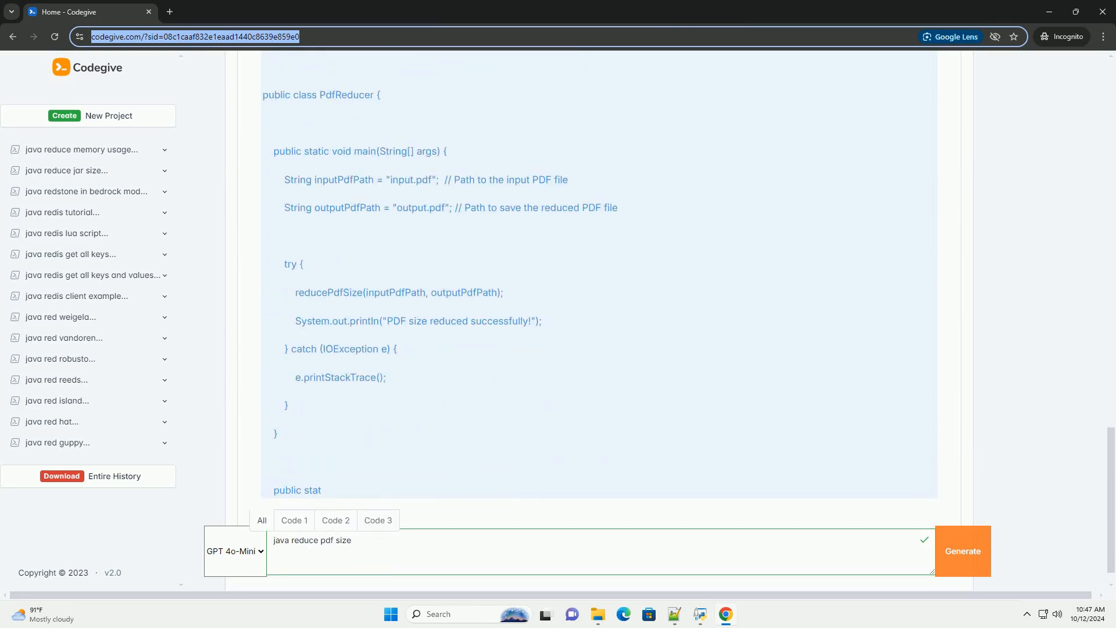
scroll("down", 3)
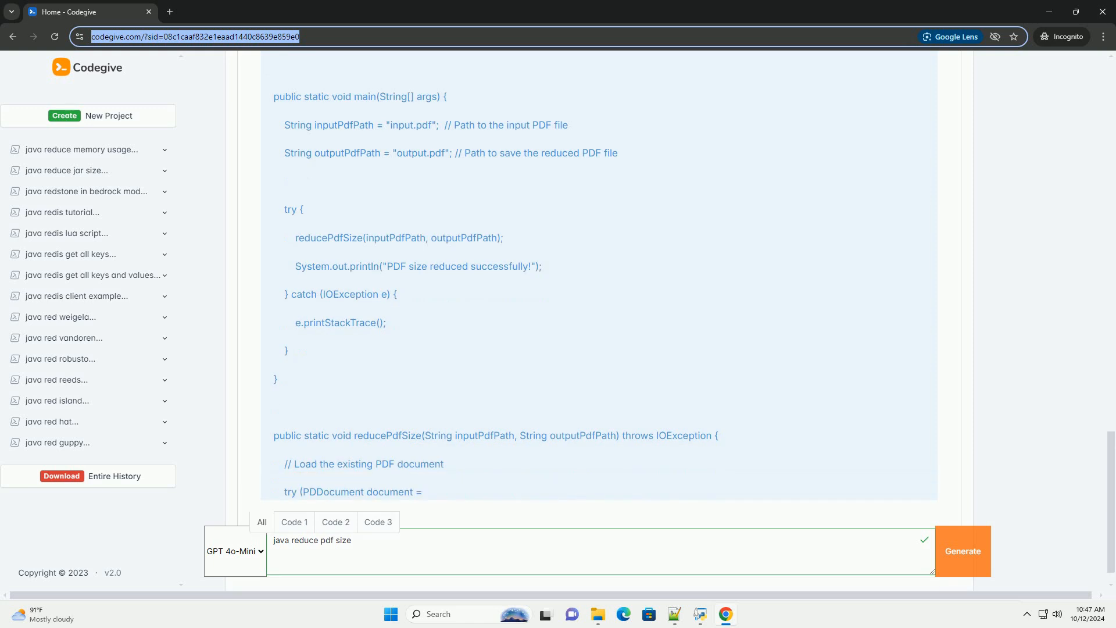
scroll("down", 3)
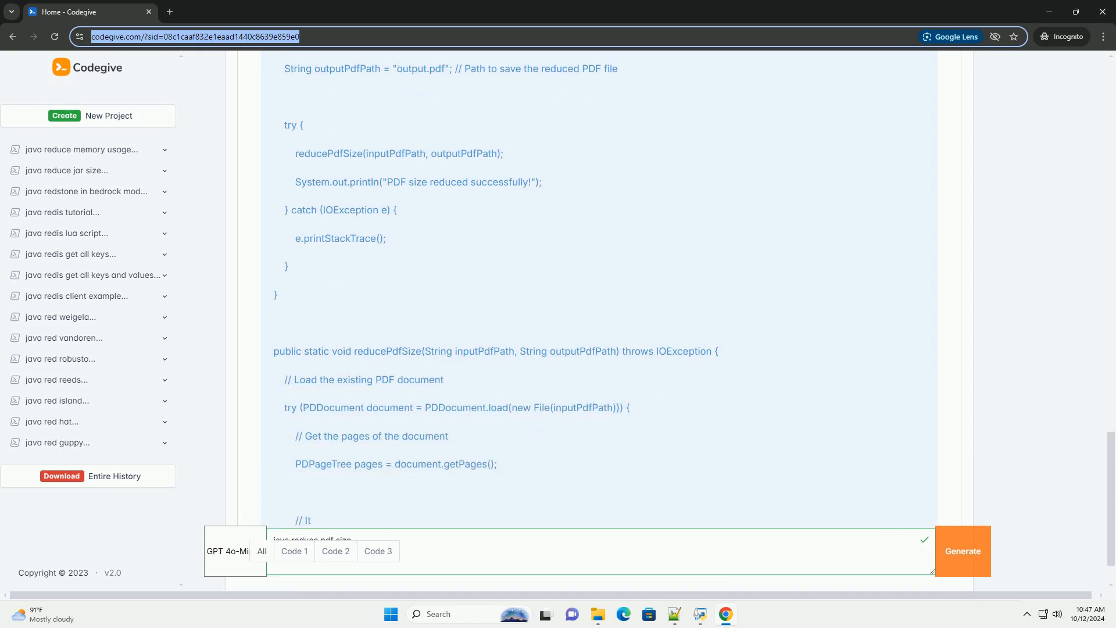
scroll("down", 3)
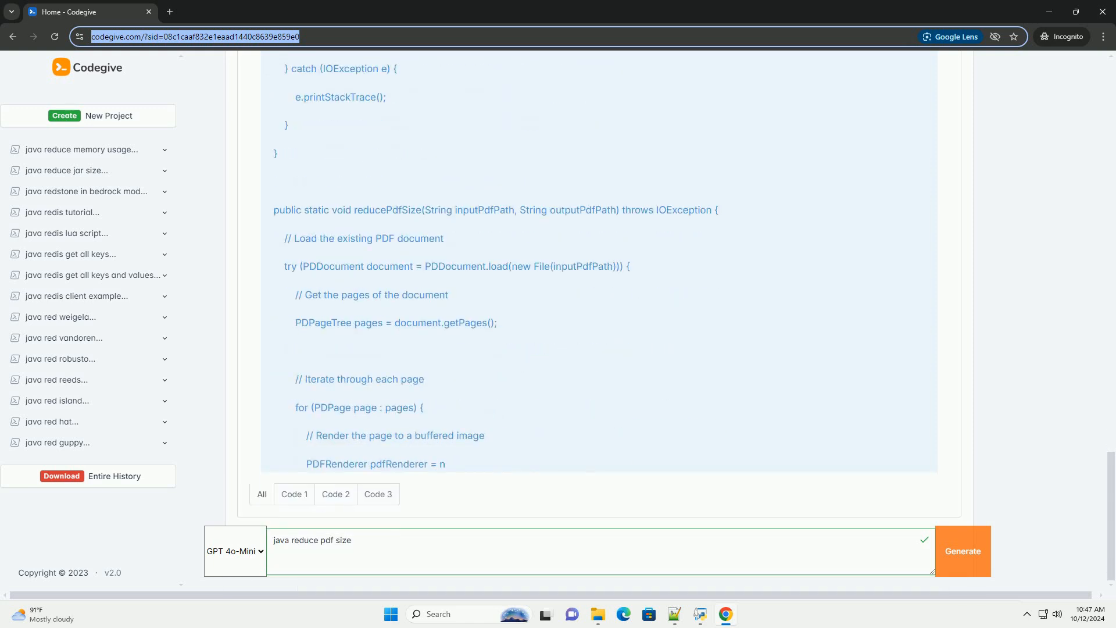
scroll("down", 3)
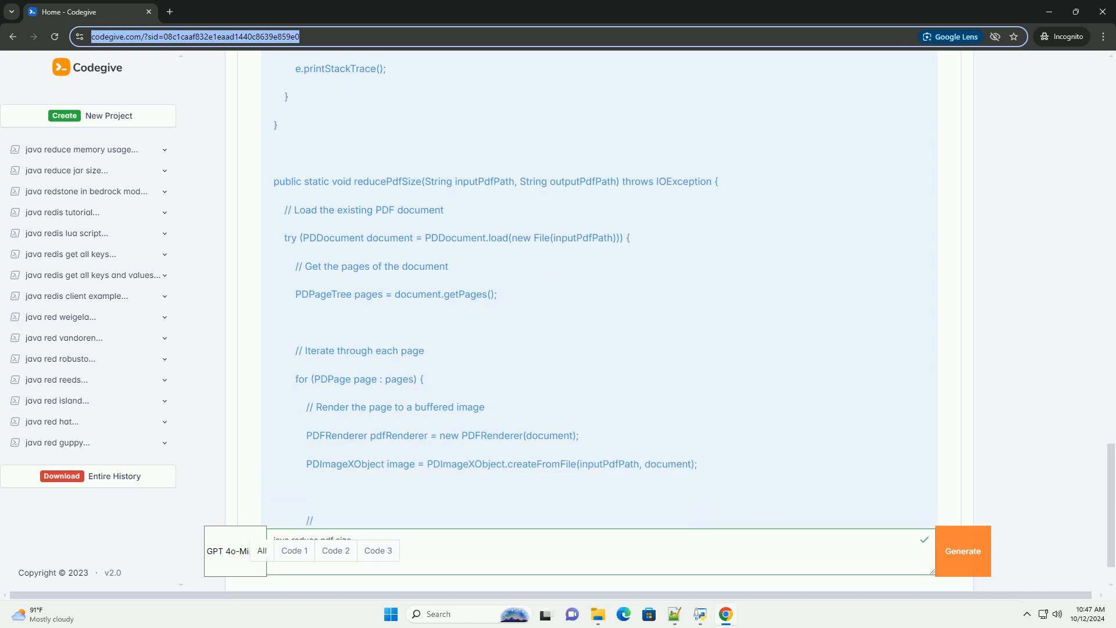
scroll("down", 3)
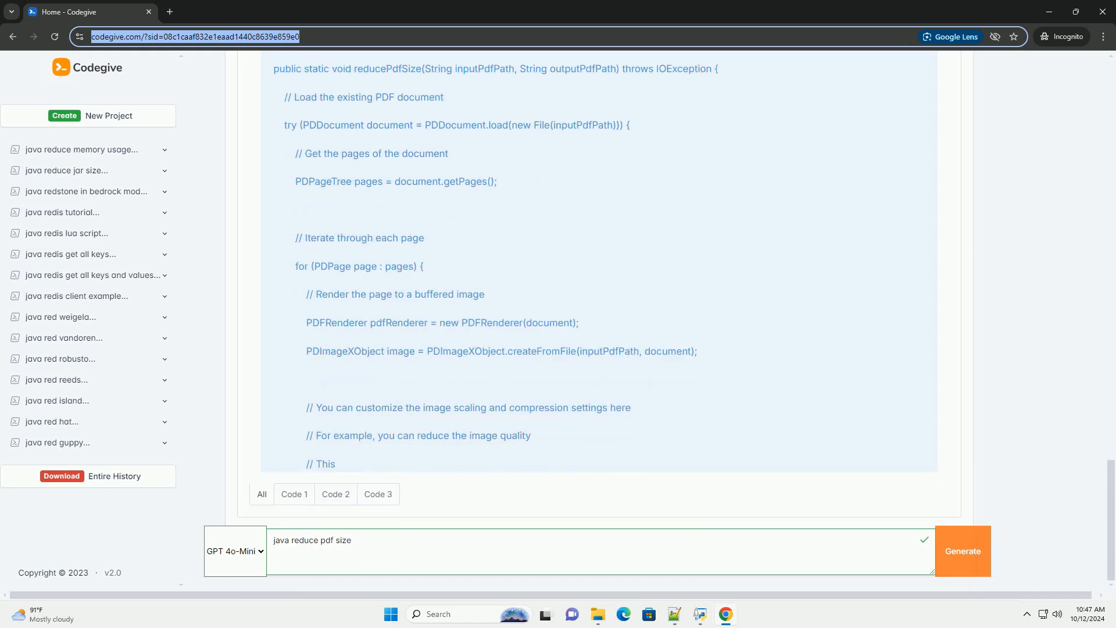
scroll("down", 3)
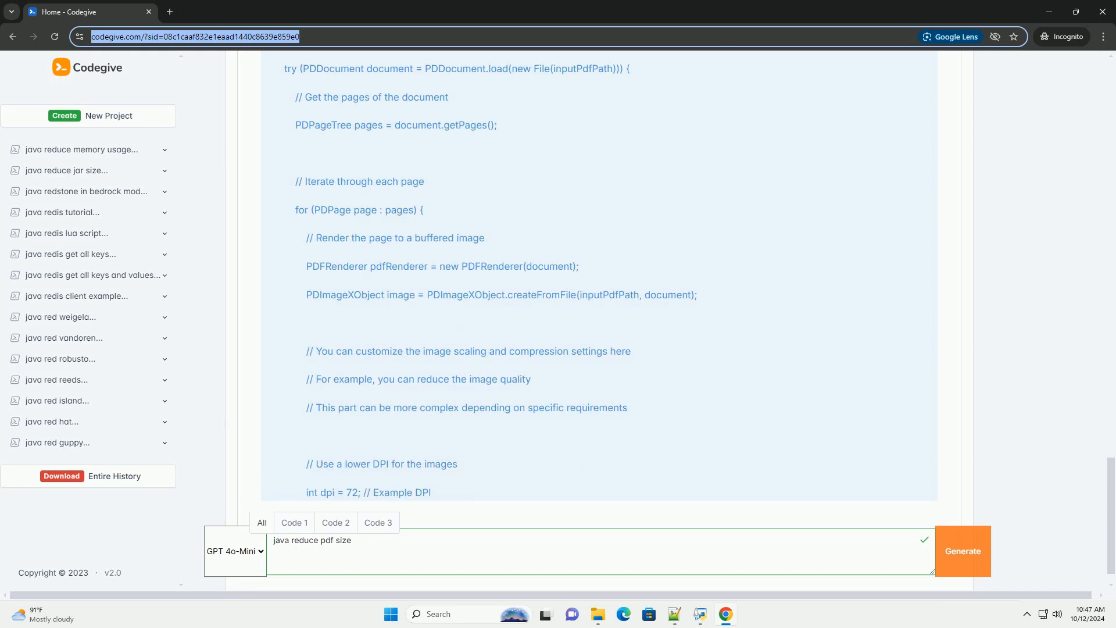
scroll("down", 3)
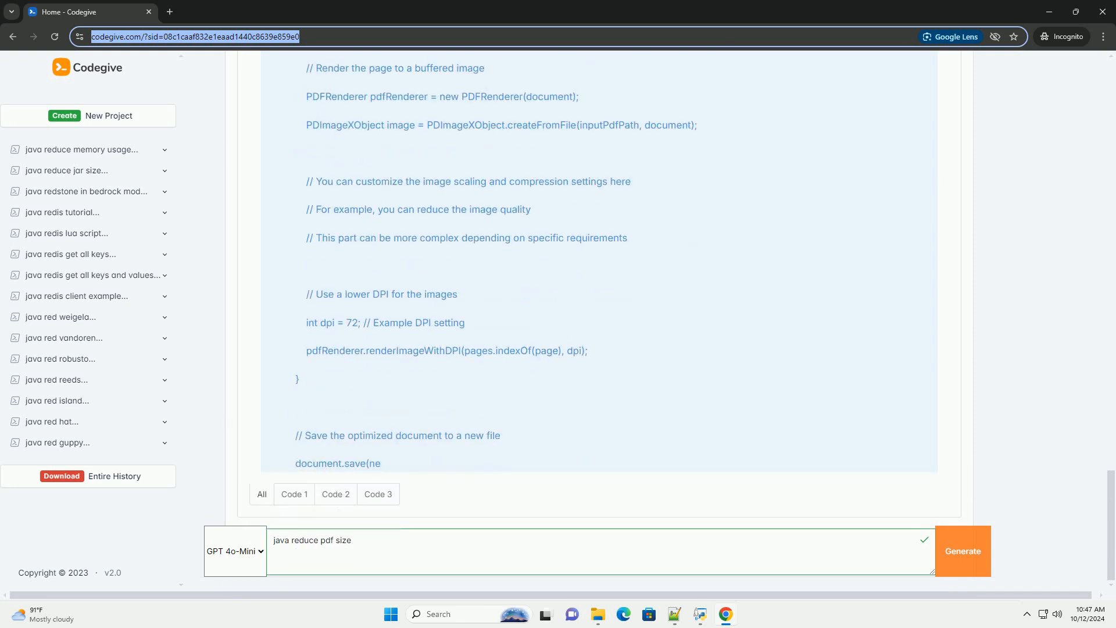
scroll("down", 3)
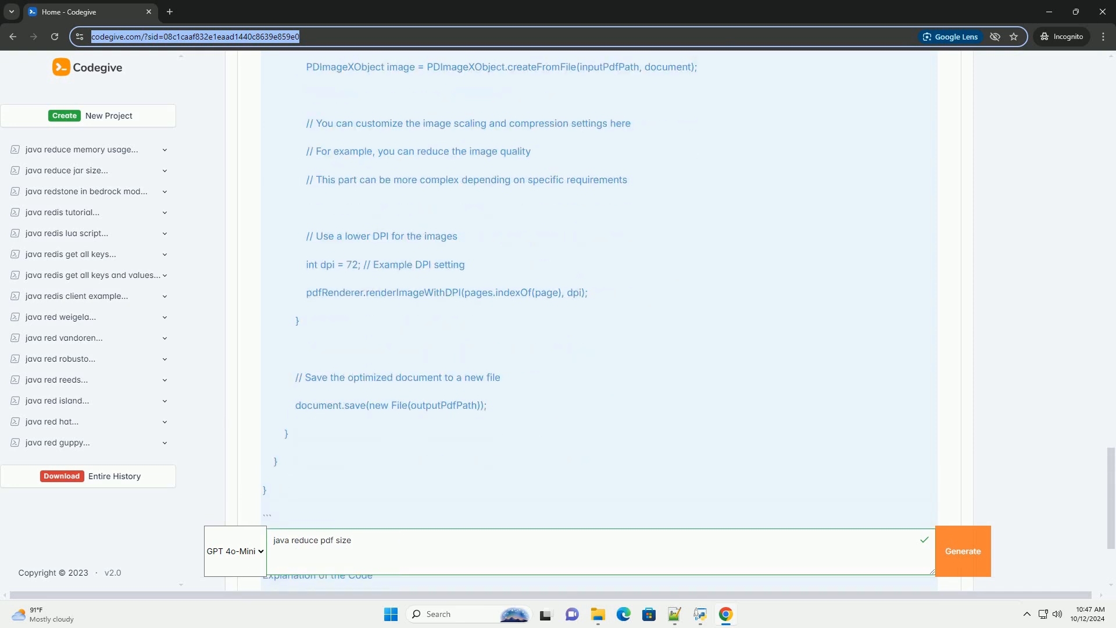
scroll("down", 3)
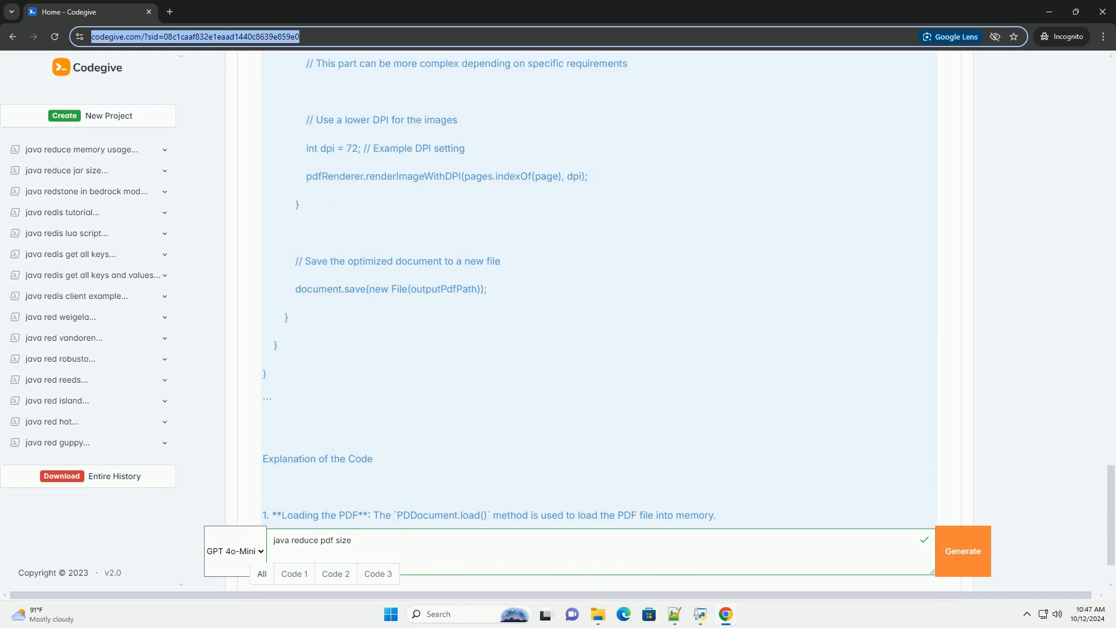
scroll("down", 3)
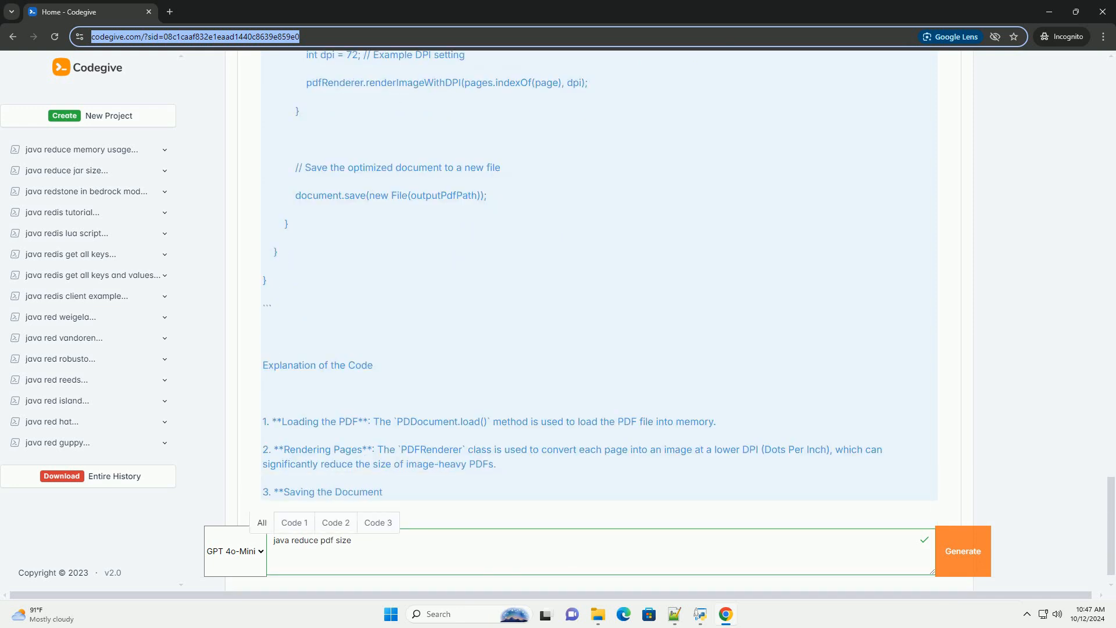
scroll("down", 3)
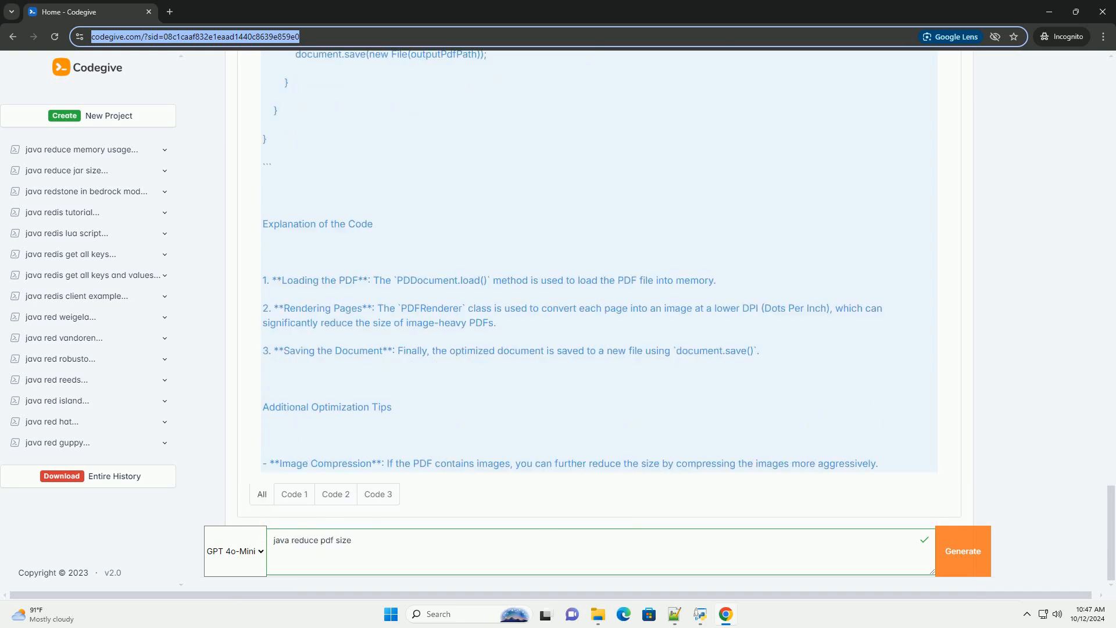
scroll("down", 3)
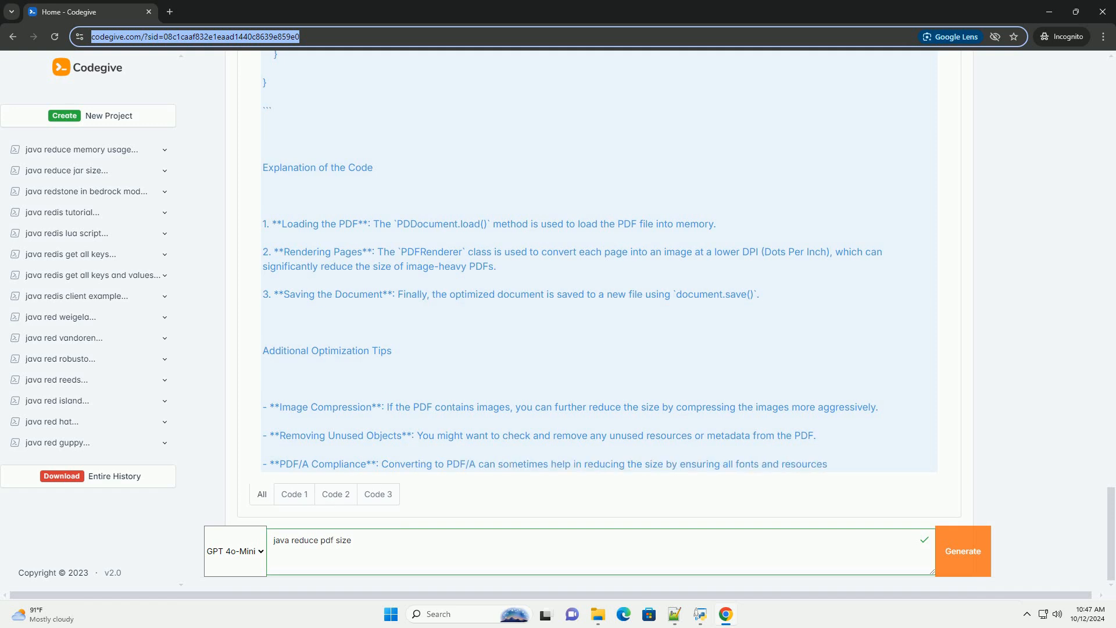
scroll("down", 3)
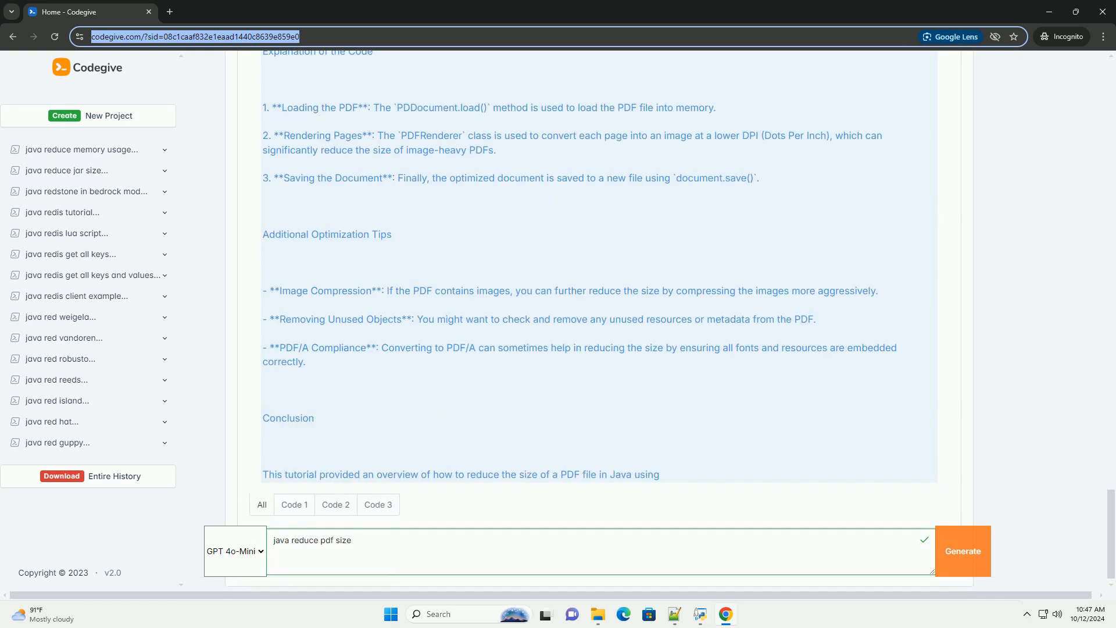